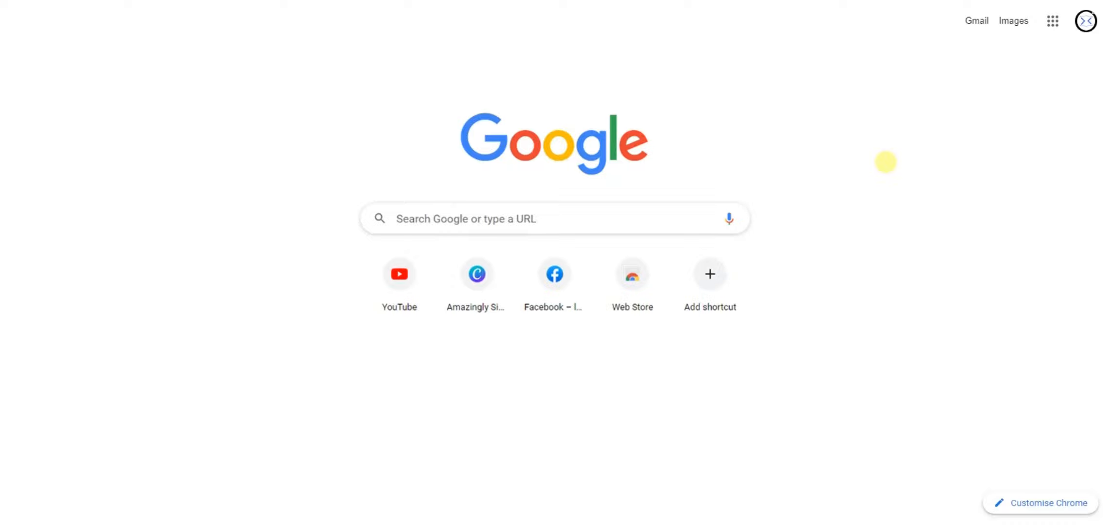
mouse_move(722, 75)
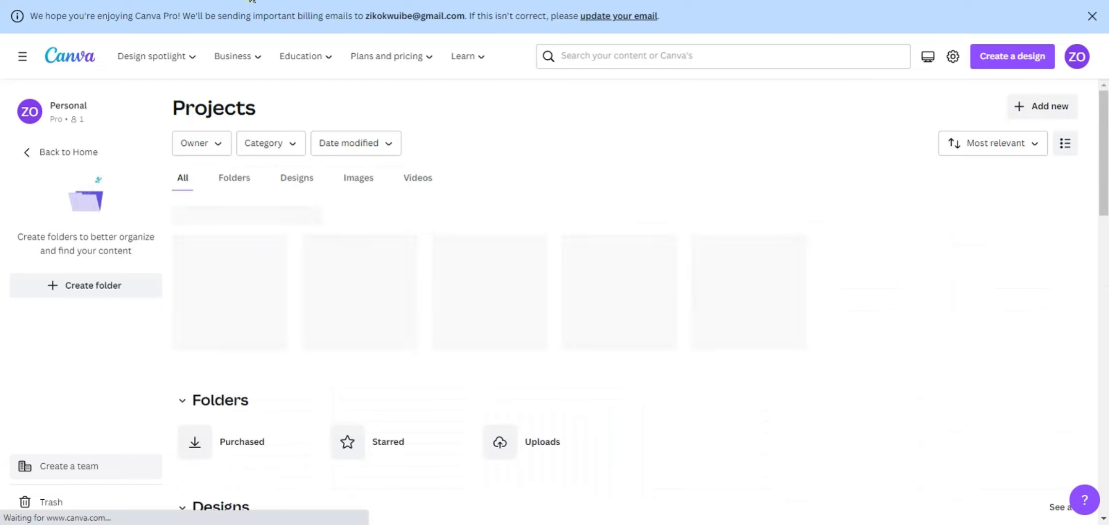
mouse_move(1077, 56)
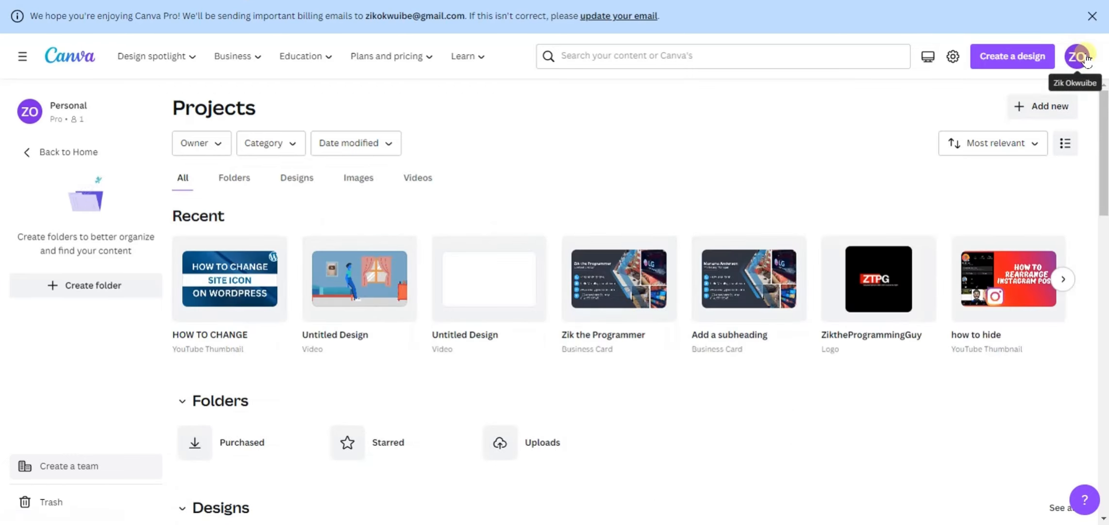
Reach the Your account settings page from the profile avatar menu
left_click(1076, 56)
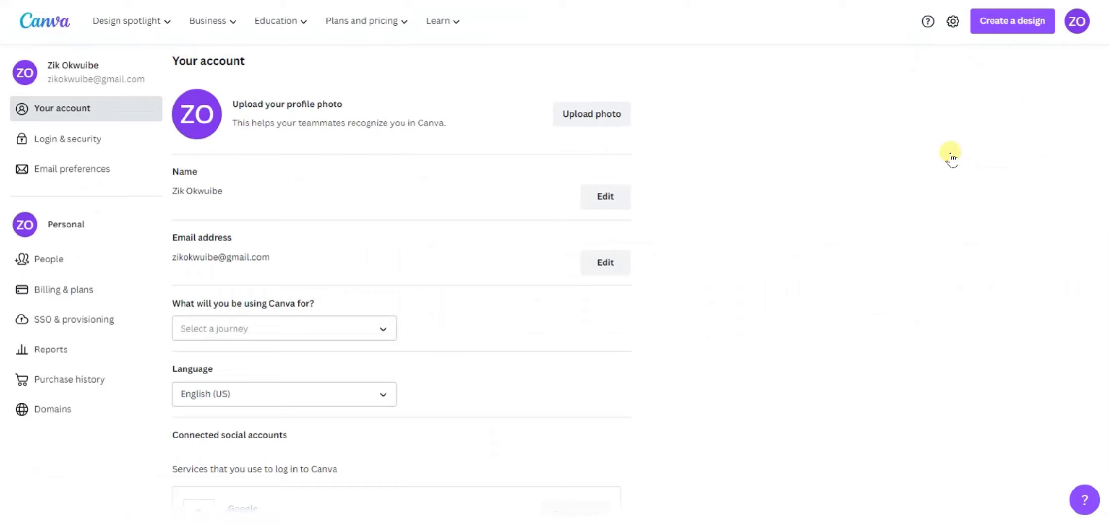
mouse_move(114, 244)
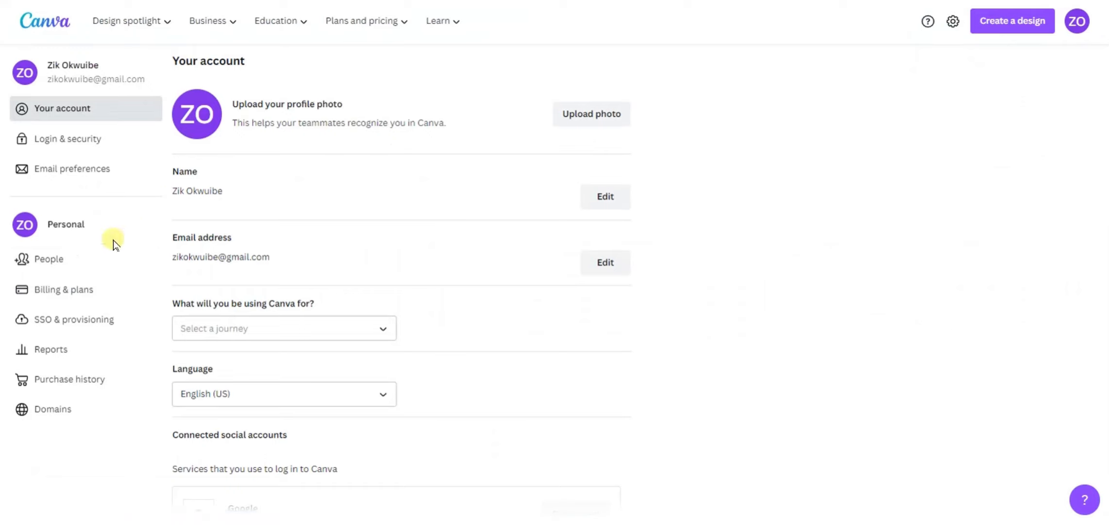
mouse_move(65, 289)
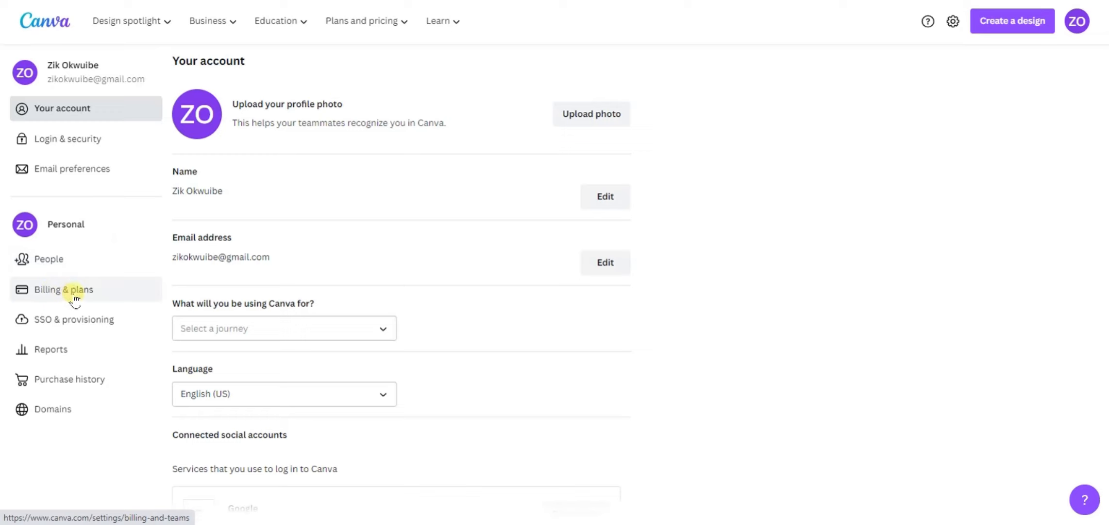
Start cancelling the Canva Pro trial from the Billing & plans subscription options
left_click(62, 288)
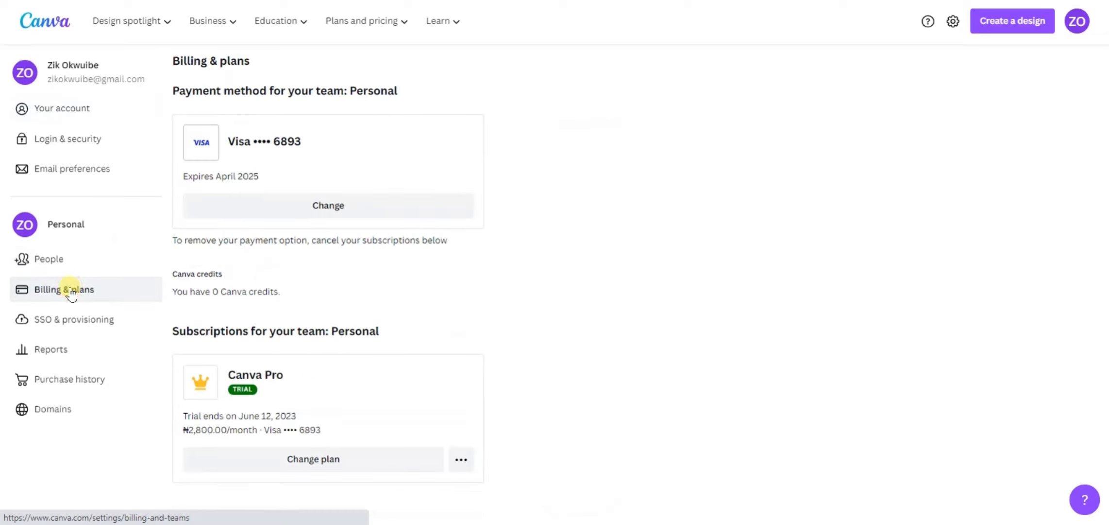
mouse_move(1098, 142)
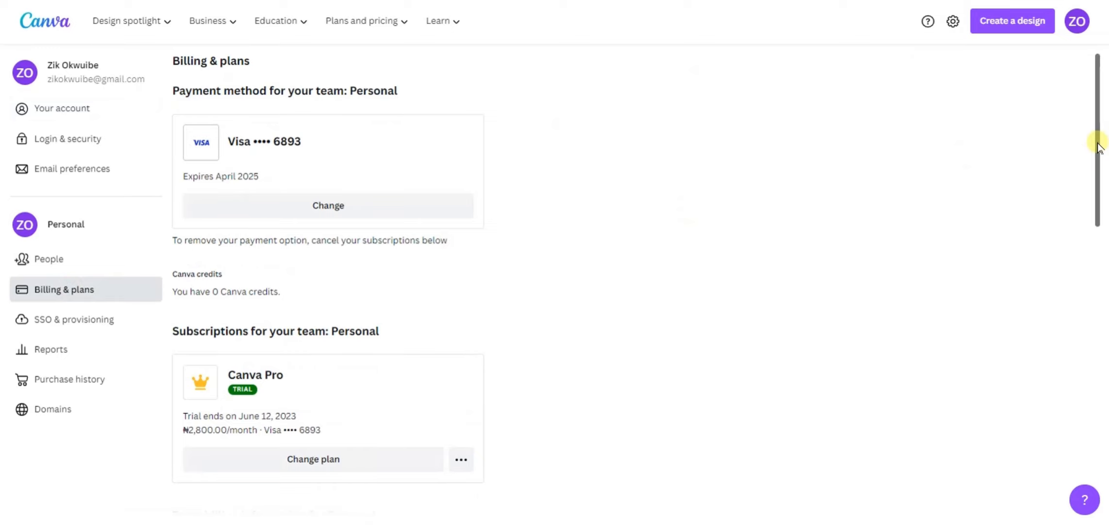
scroll("down", 3)
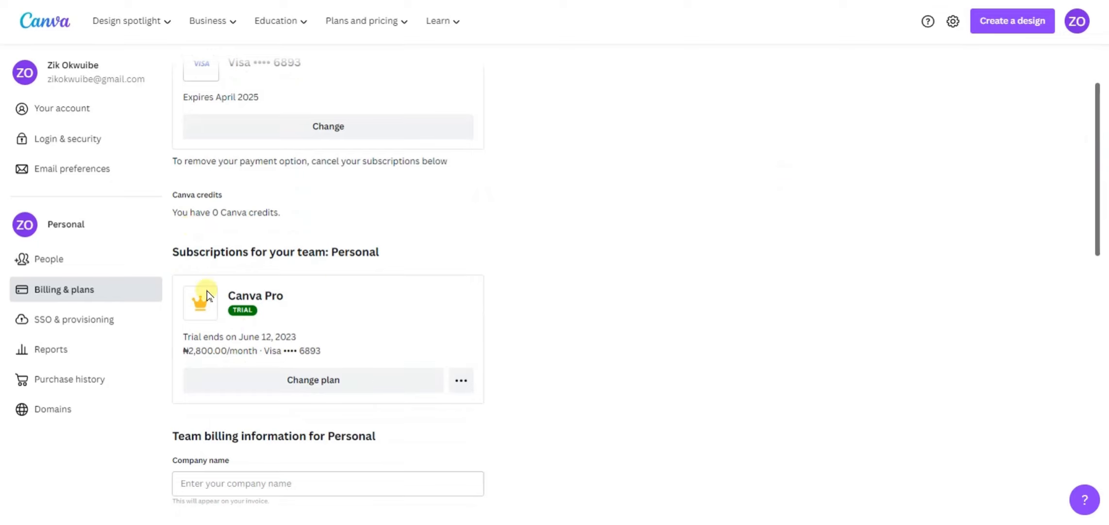
mouse_move(332, 361)
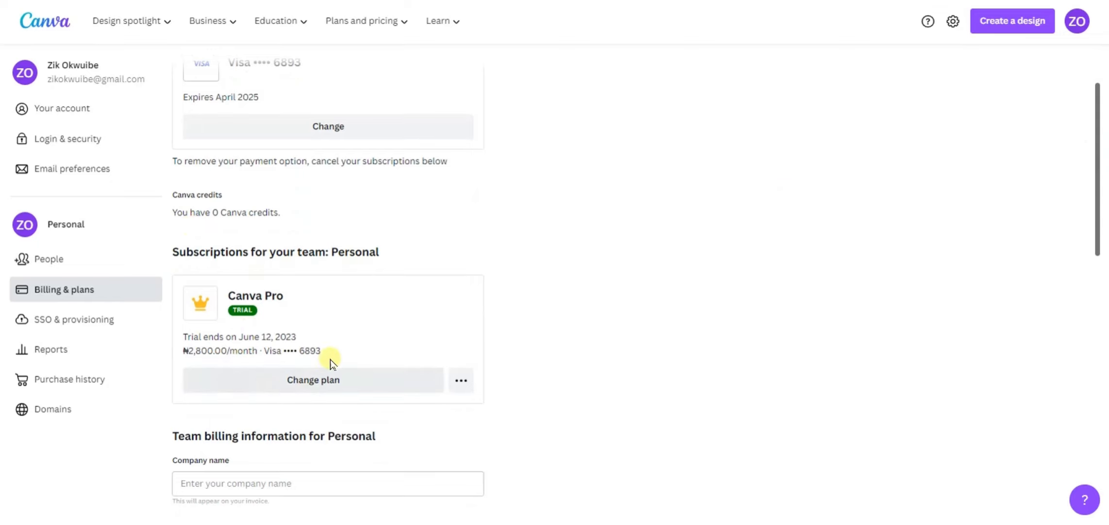
mouse_move(515, 350)
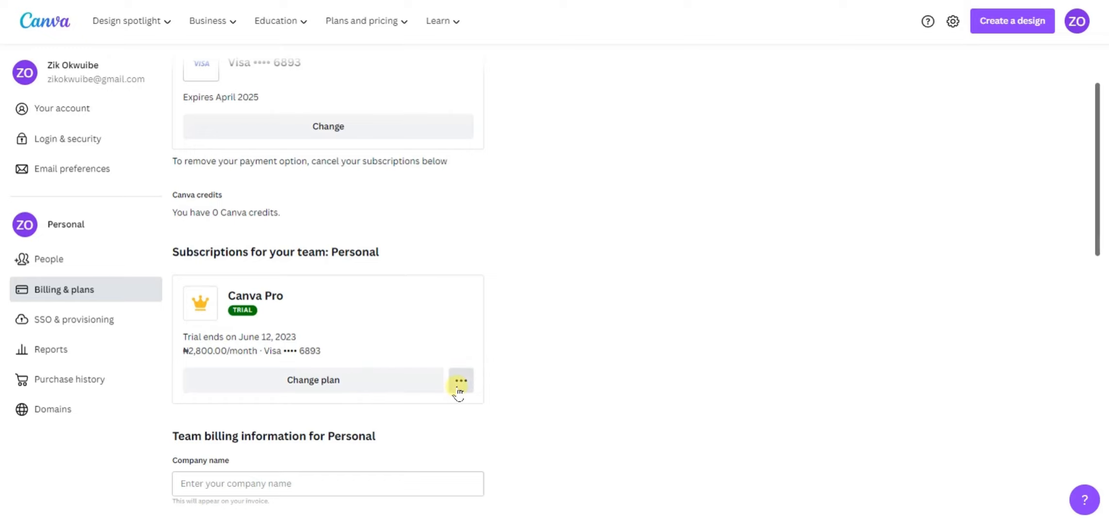
left_click(460, 380)
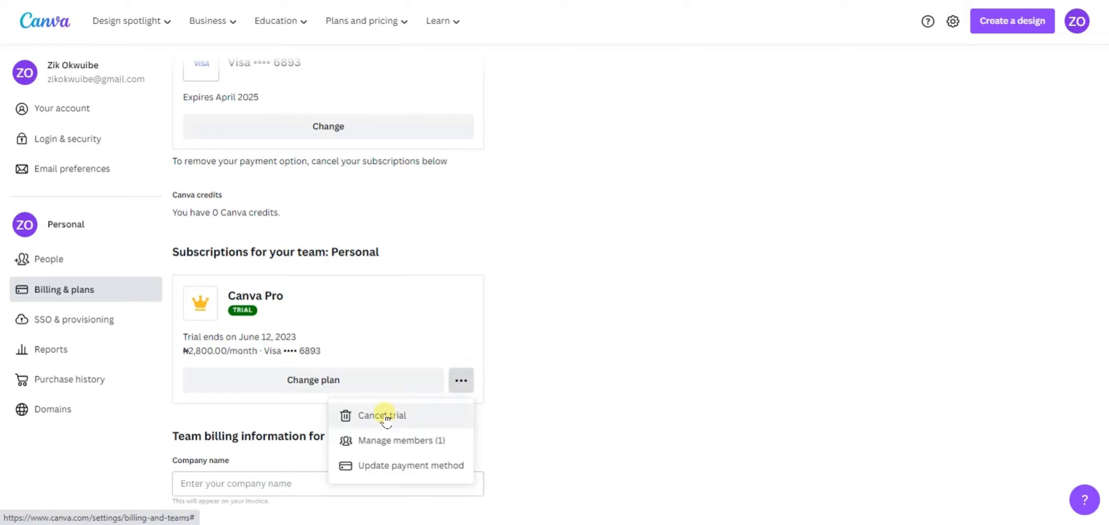
left_click(382, 415)
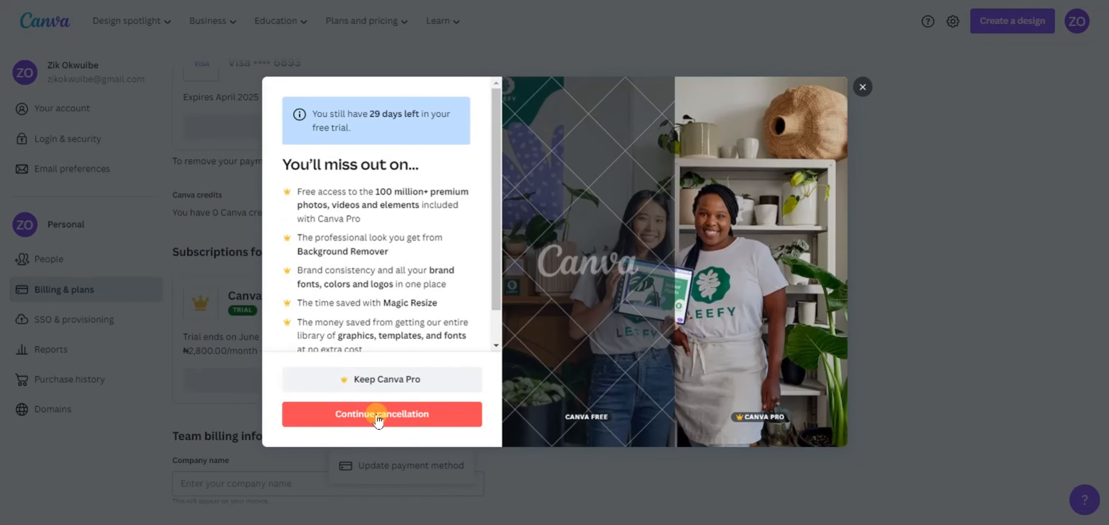
Decline the retention offer and confirm cancellation with the reason "I can't afford it"
left_click(381, 414)
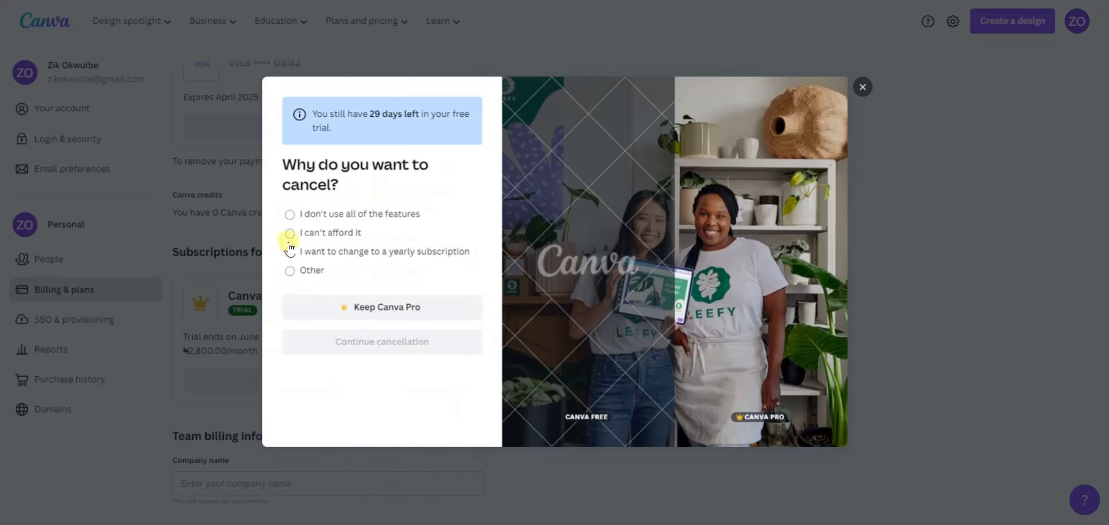
left_click(290, 232)
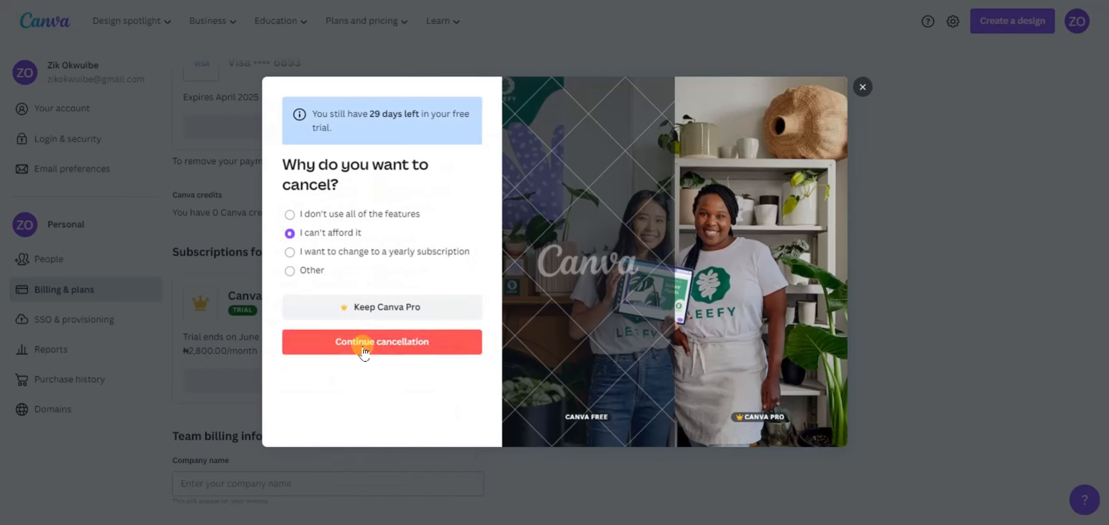
mouse_move(374, 354)
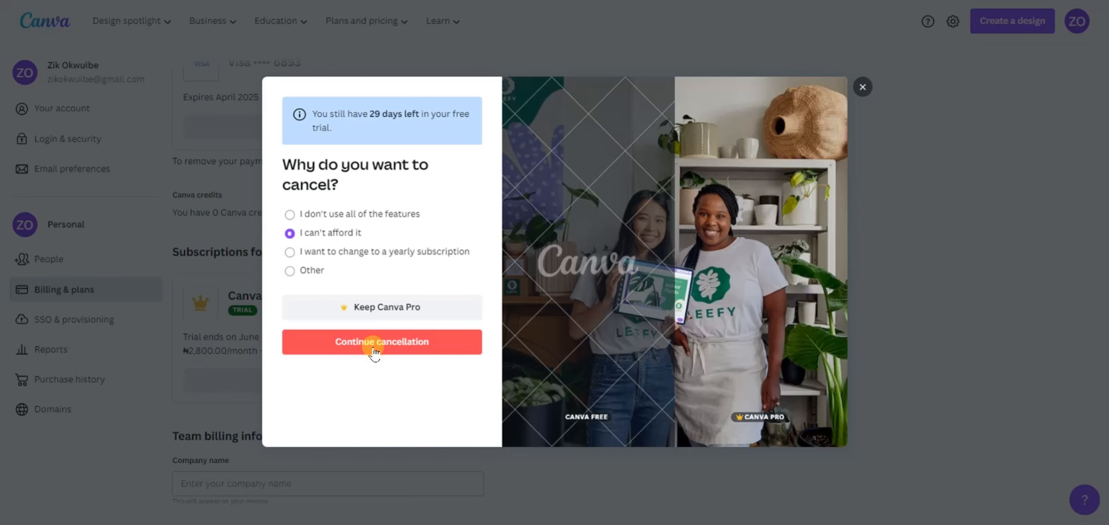
left_click(382, 341)
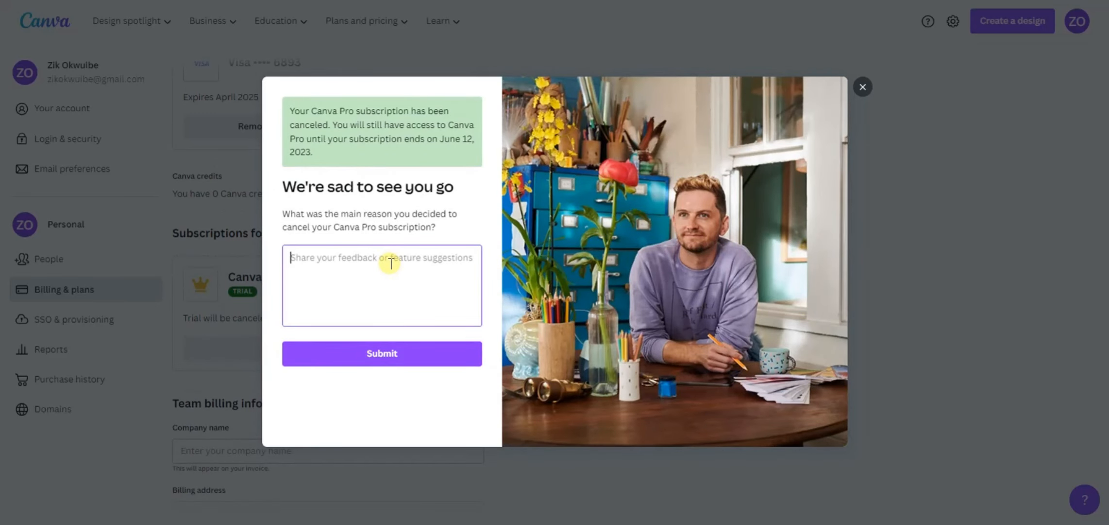
Submit the cancellation feedback "i'm not ready", ending the trial June 12, 2023
type("i'm")
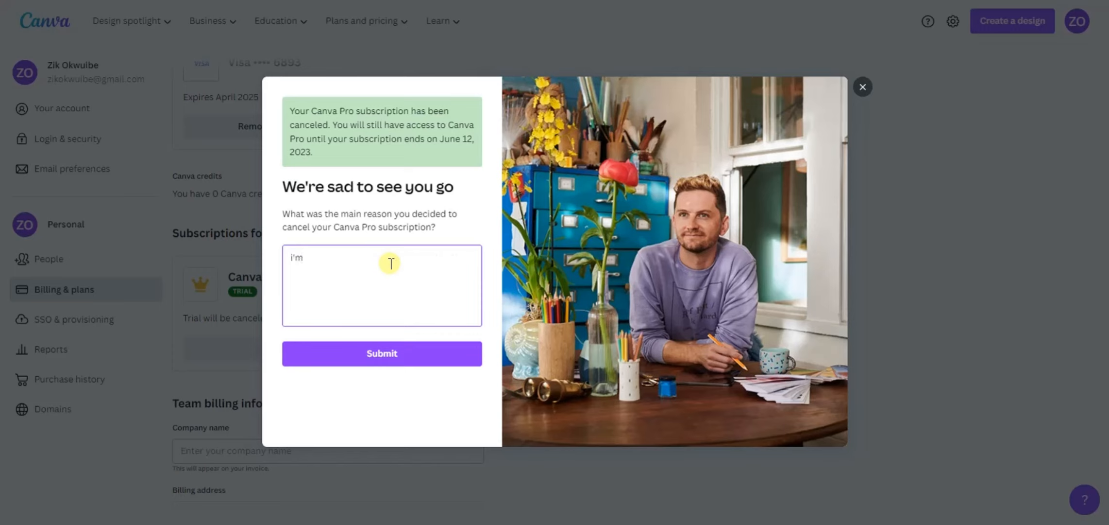
type("not")
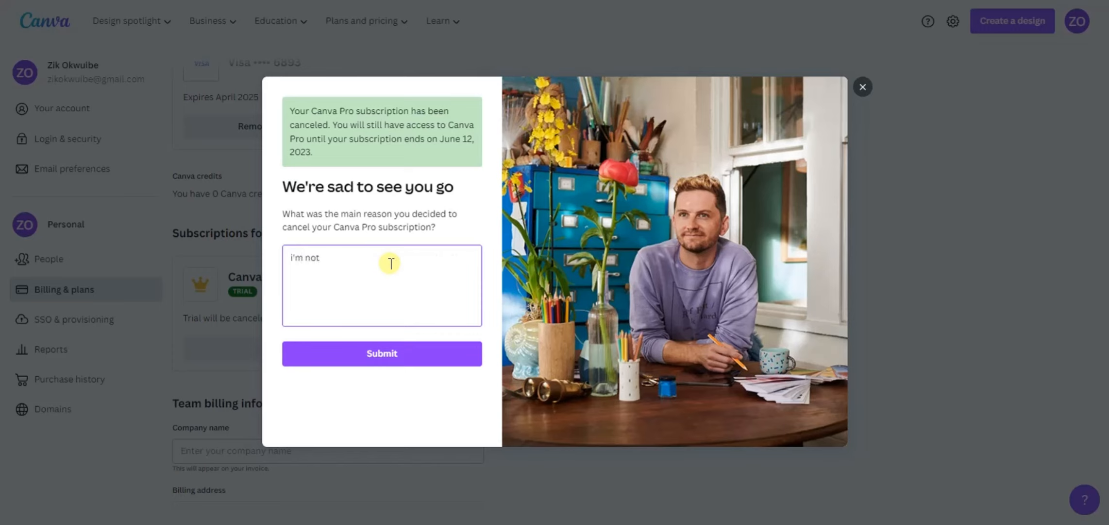
type("ready")
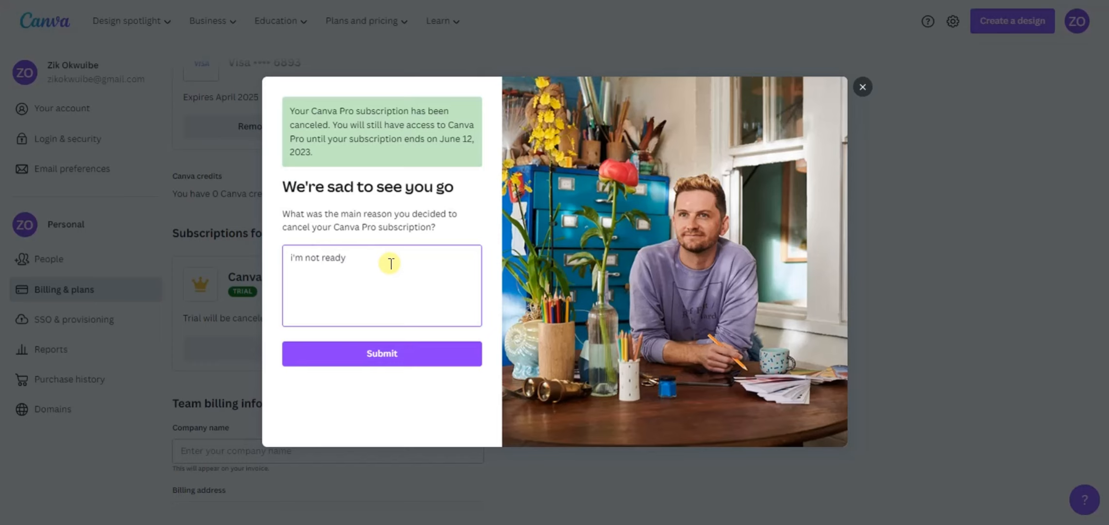
left_click(382, 353)
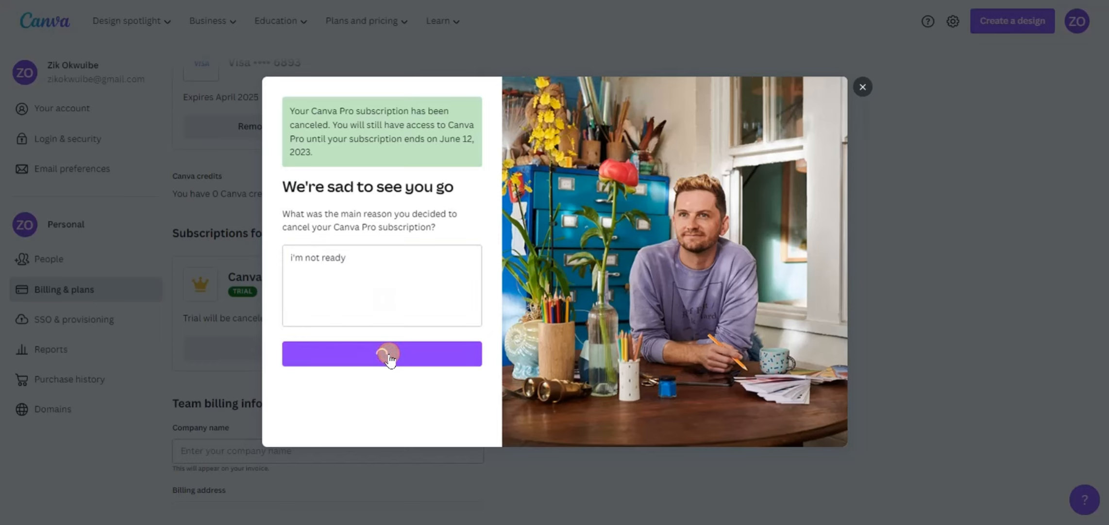
left_click(382, 354)
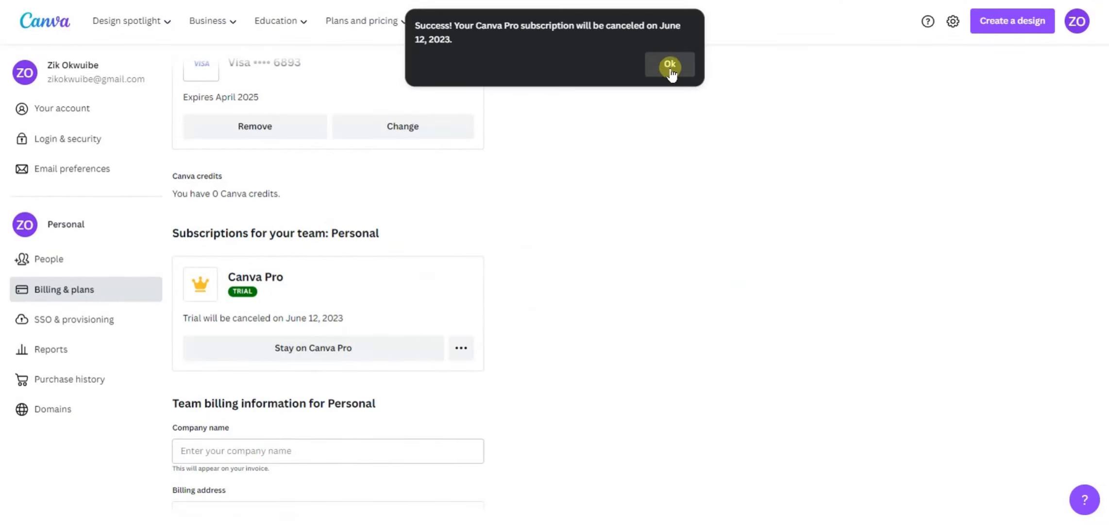
left_click(669, 64)
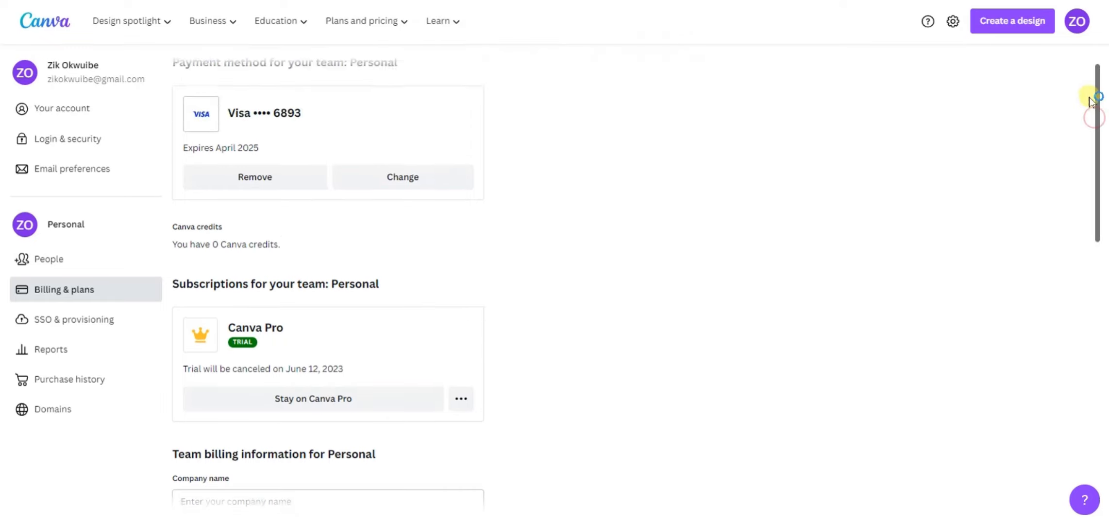
scroll("up", 3)
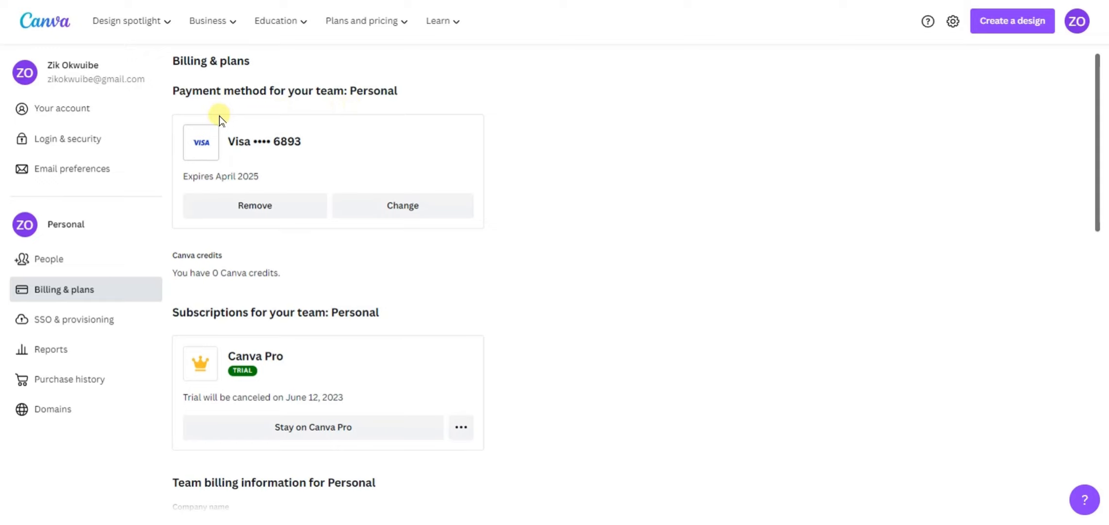
mouse_move(254, 205)
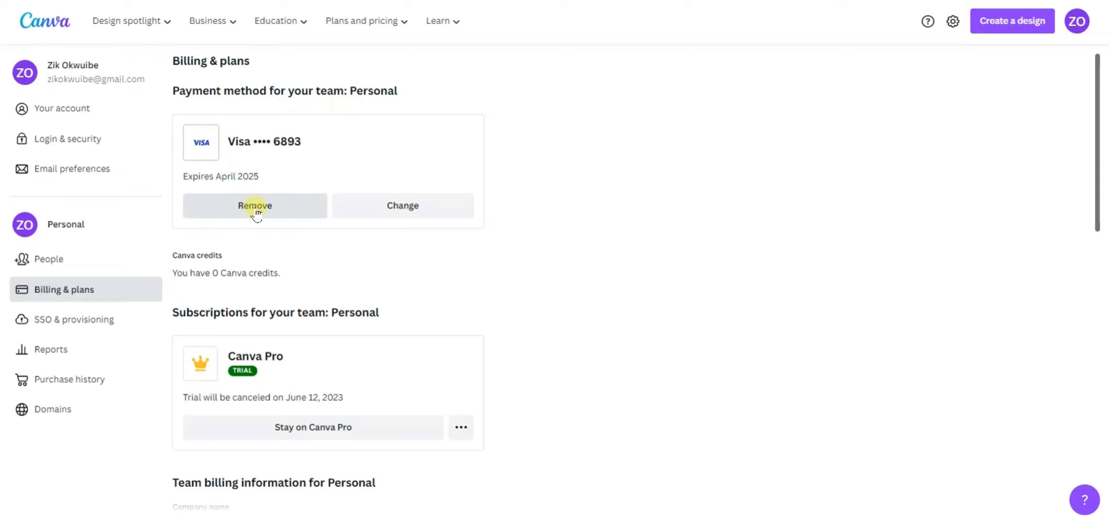
mouse_move(300, 312)
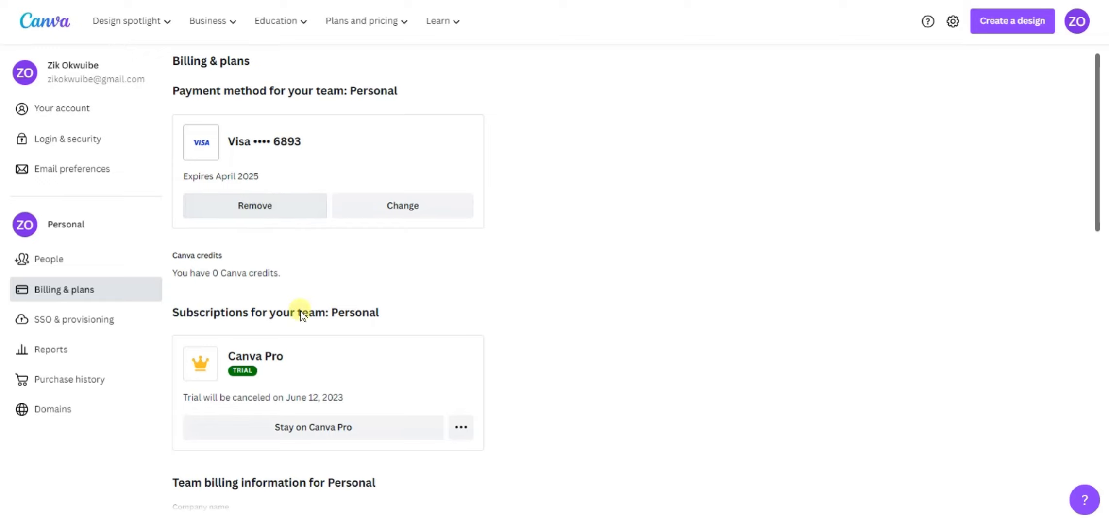
mouse_move(254, 220)
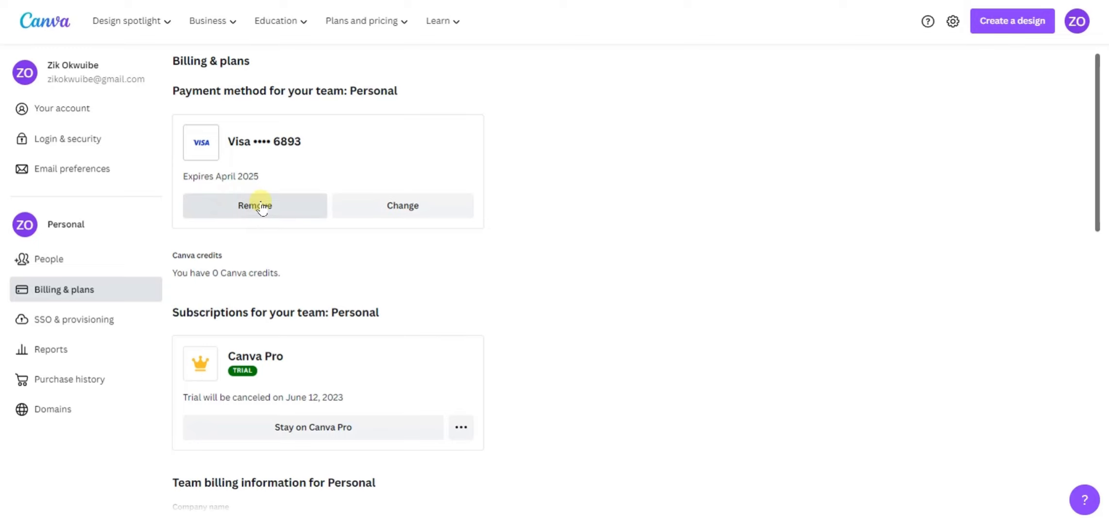
left_click(253, 205)
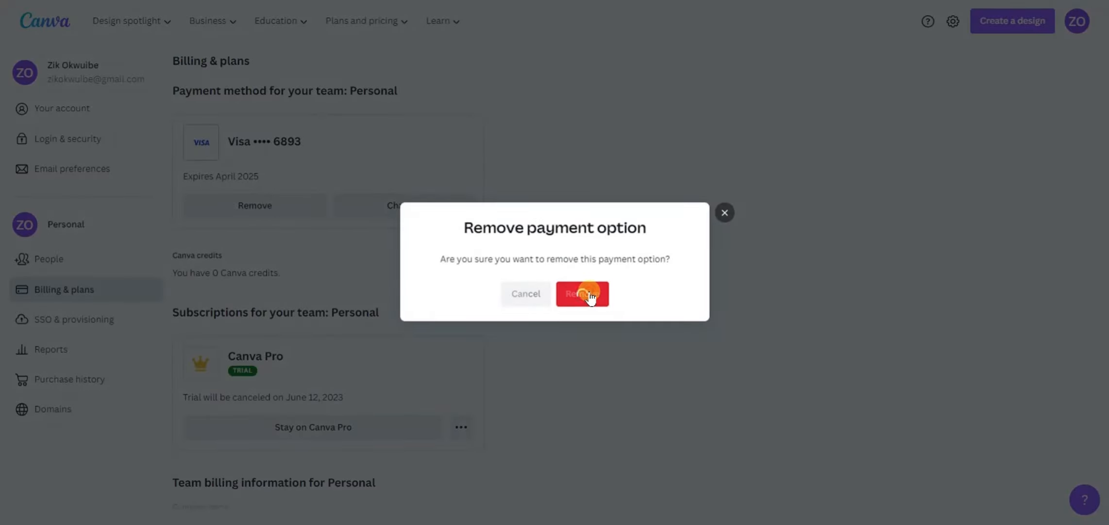
Confirm removing the Visa card, leaving the Personal team with no payment method
left_click(582, 294)
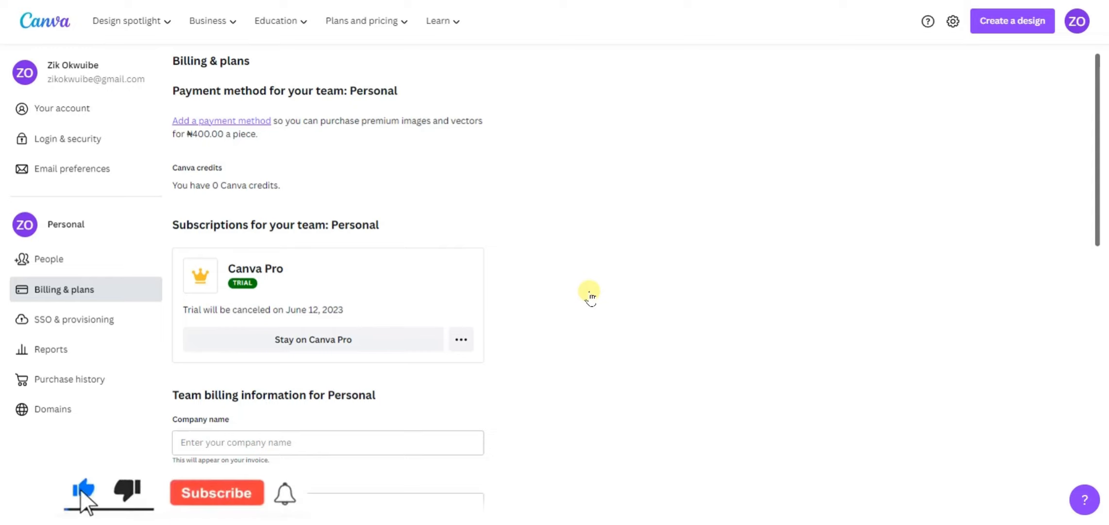
left_click(216, 492)
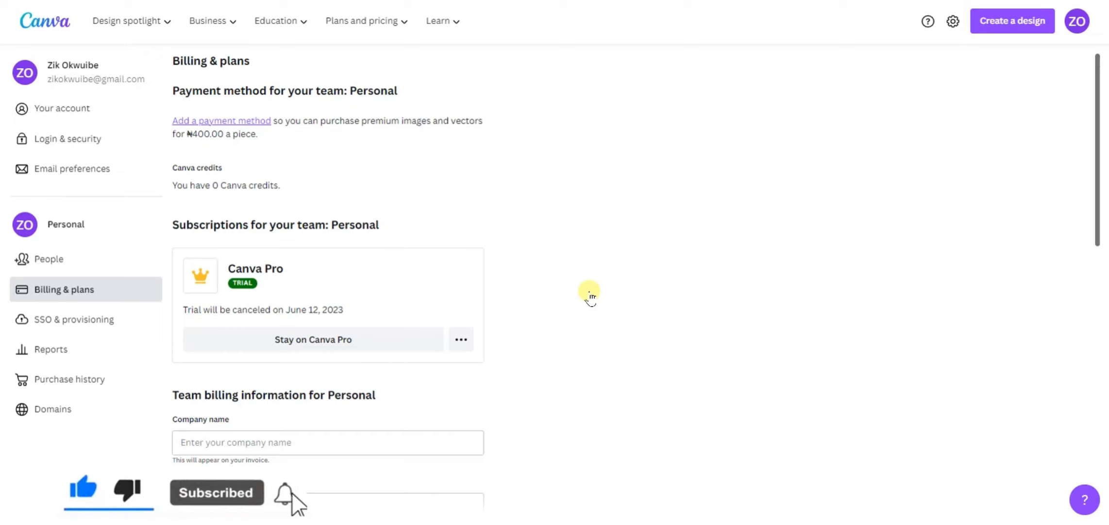
left_click(285, 492)
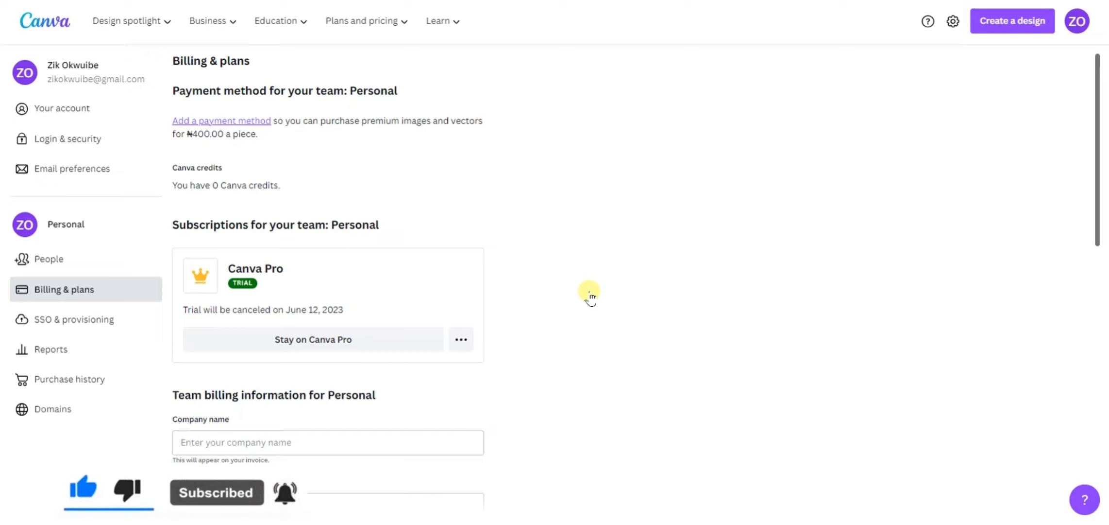